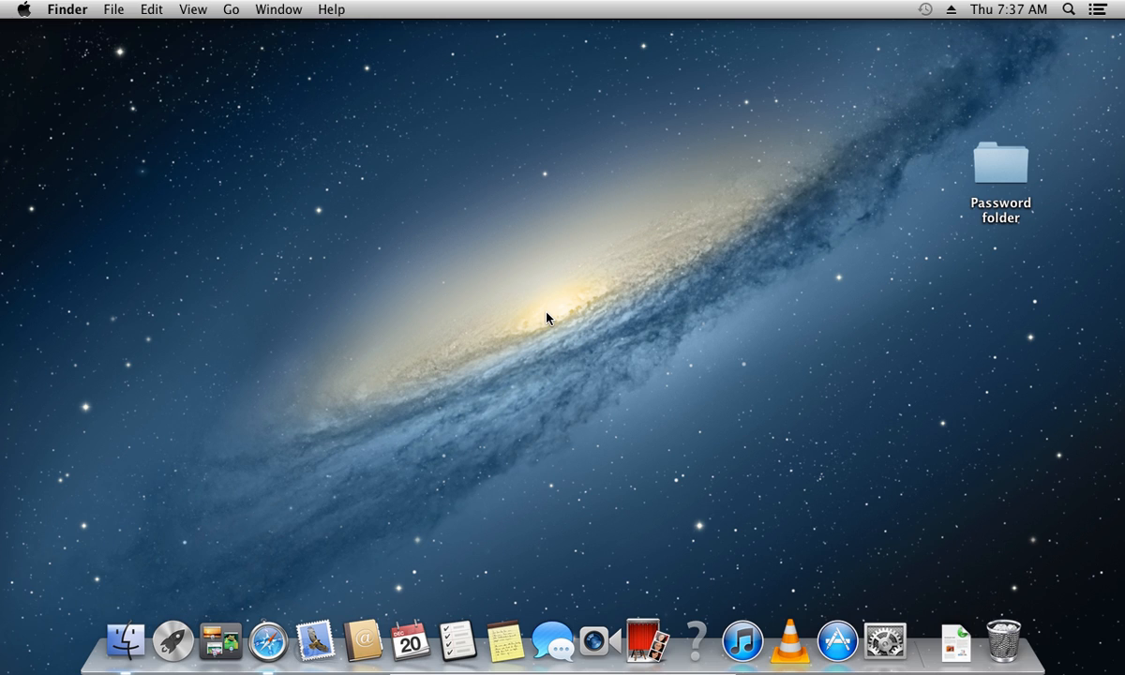
mouse_move(124, 641)
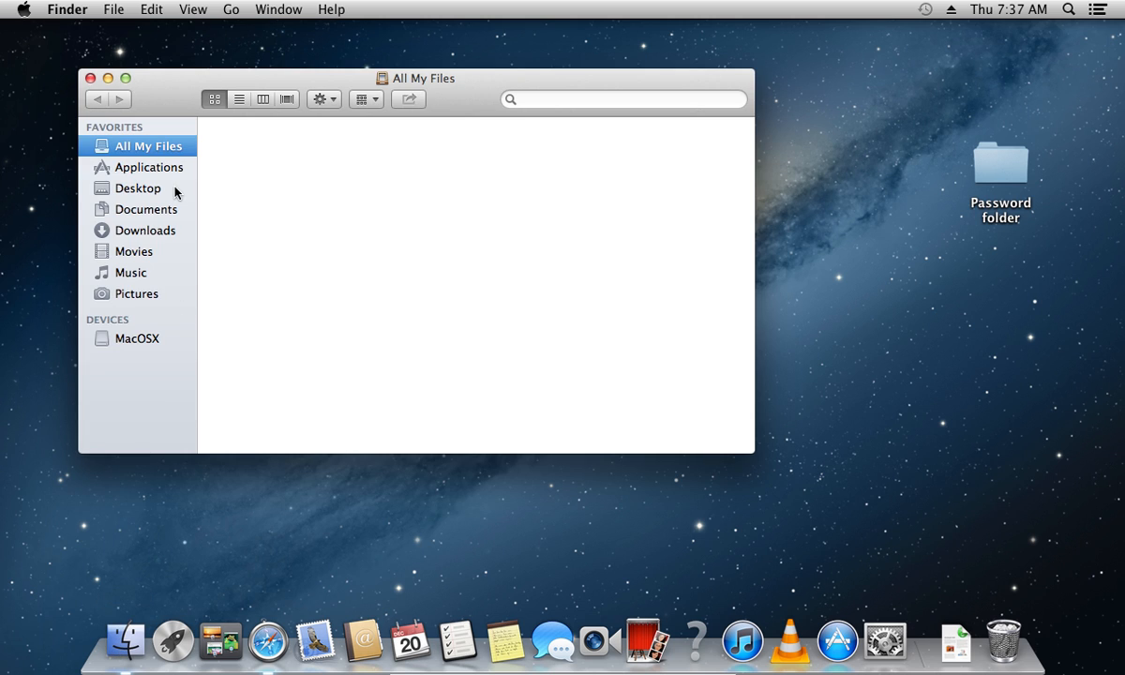
Launch Disk Utility from the Utilities folder inside Applications.
left_click(150, 167)
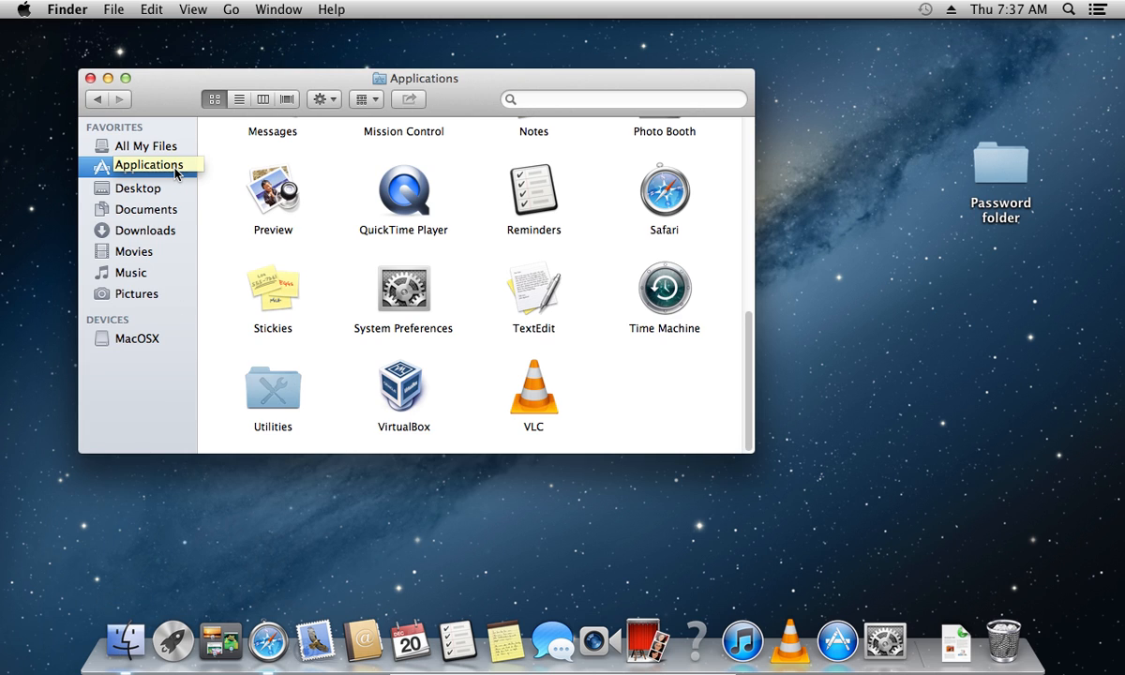
left_click(274, 384)
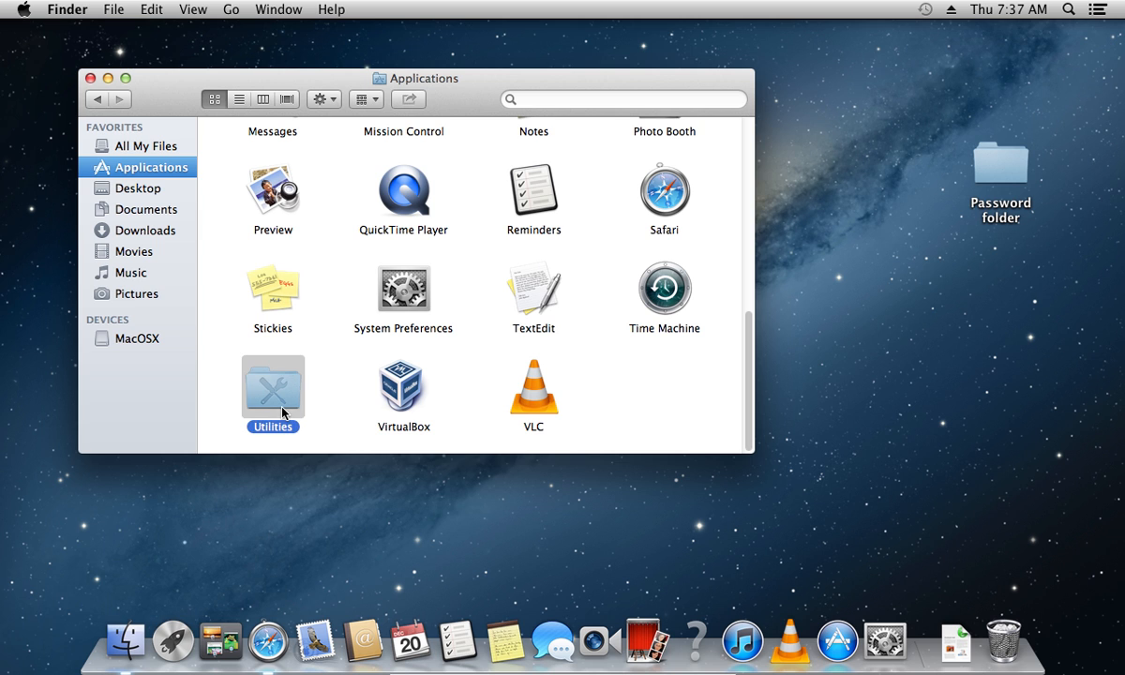
double_click(274, 387)
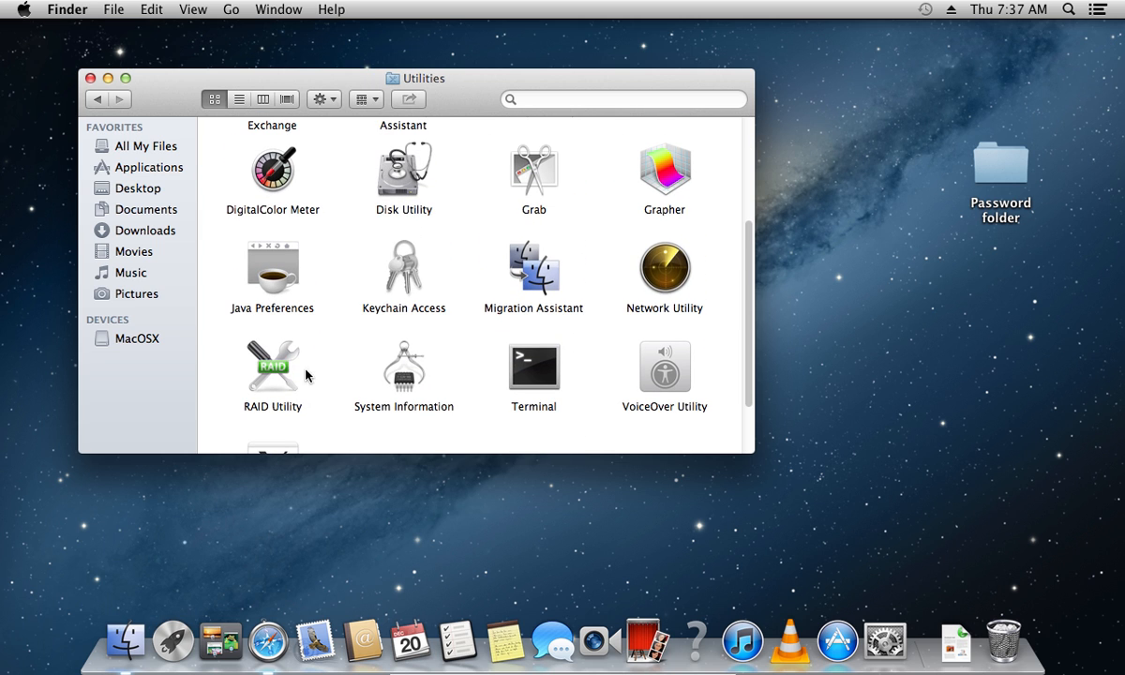
double_click(403, 169)
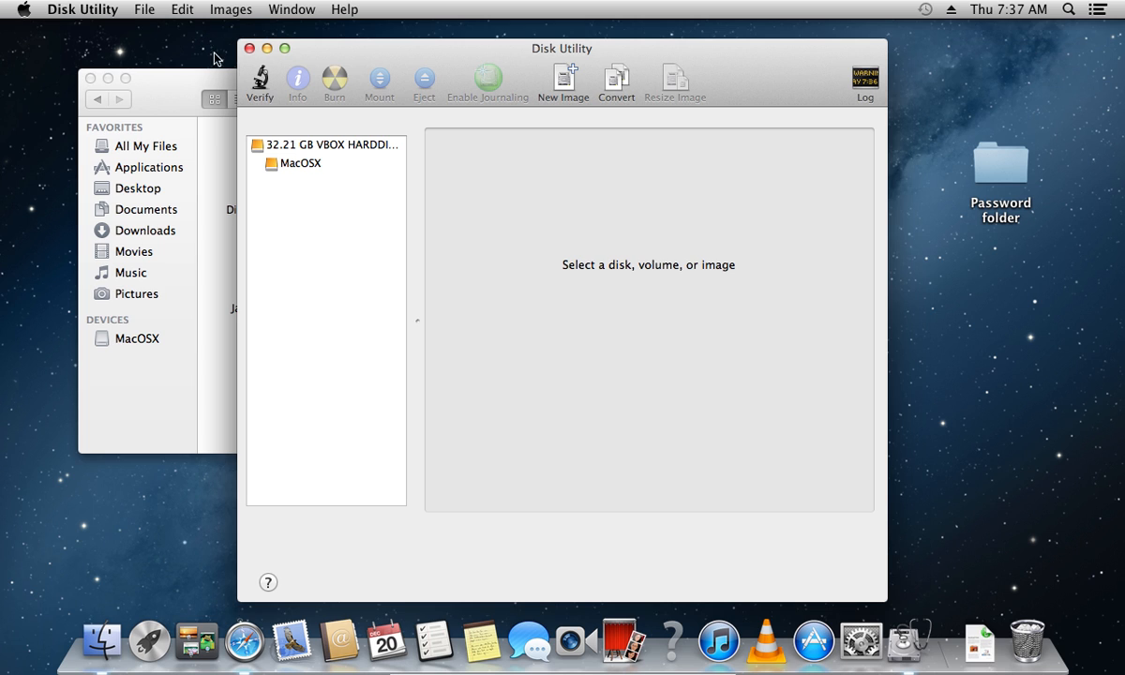
Start a new disk image from the Password folder on the Desktop via File > New.
left_click(142, 7)
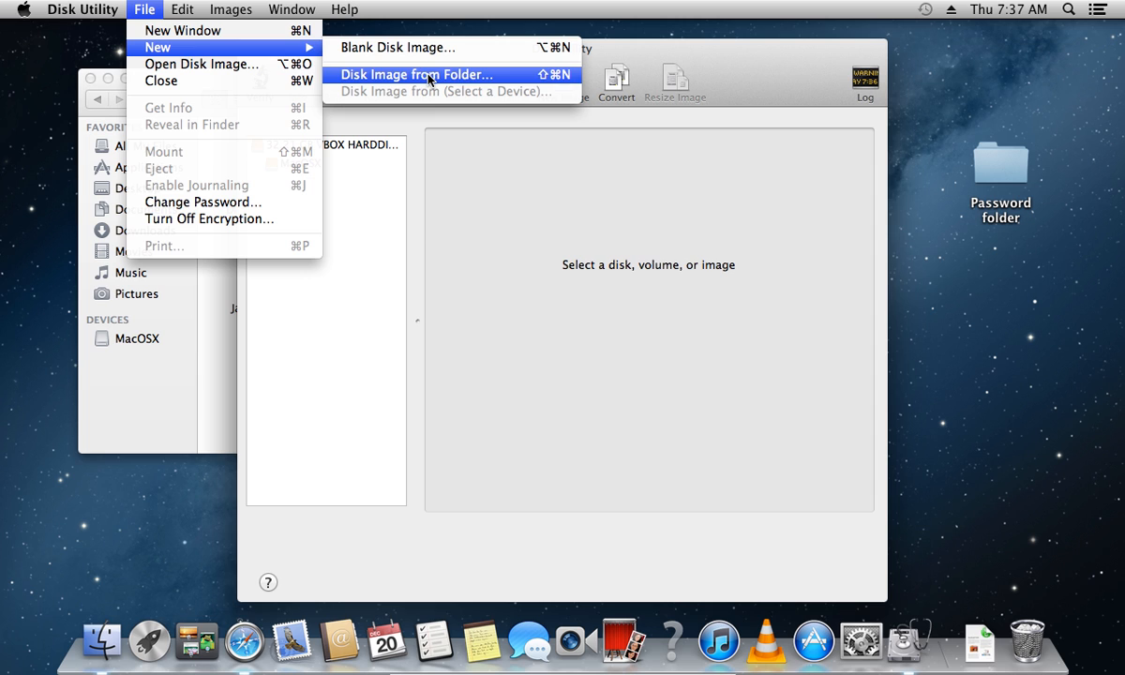
left_click(416, 75)
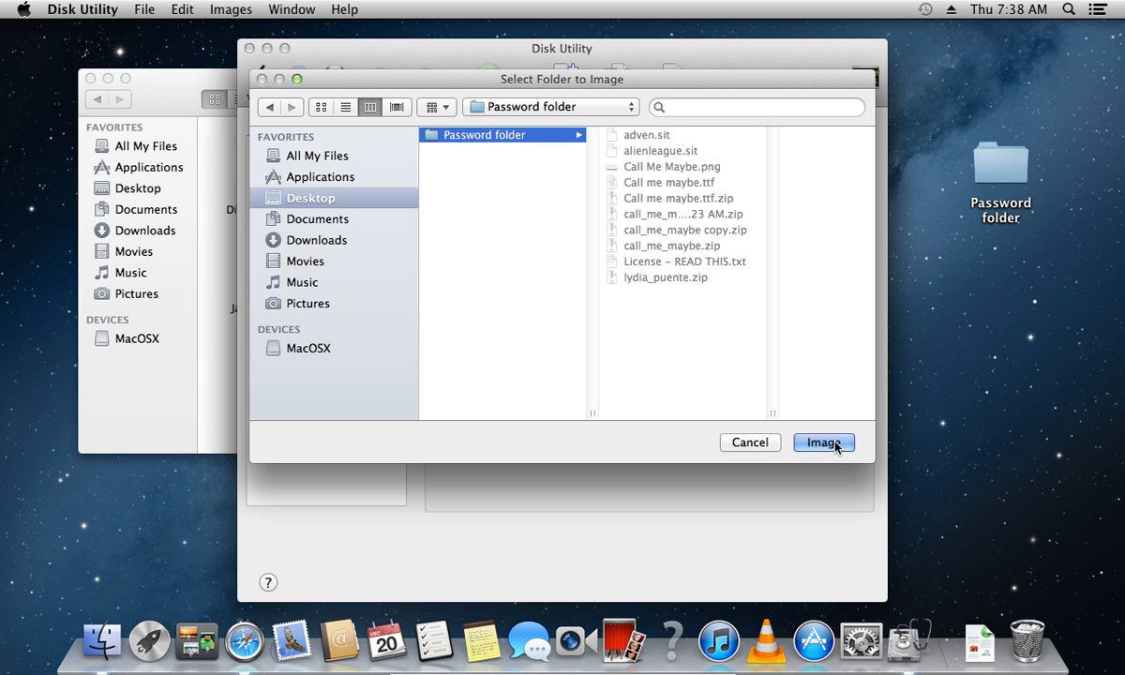
left_click(823, 443)
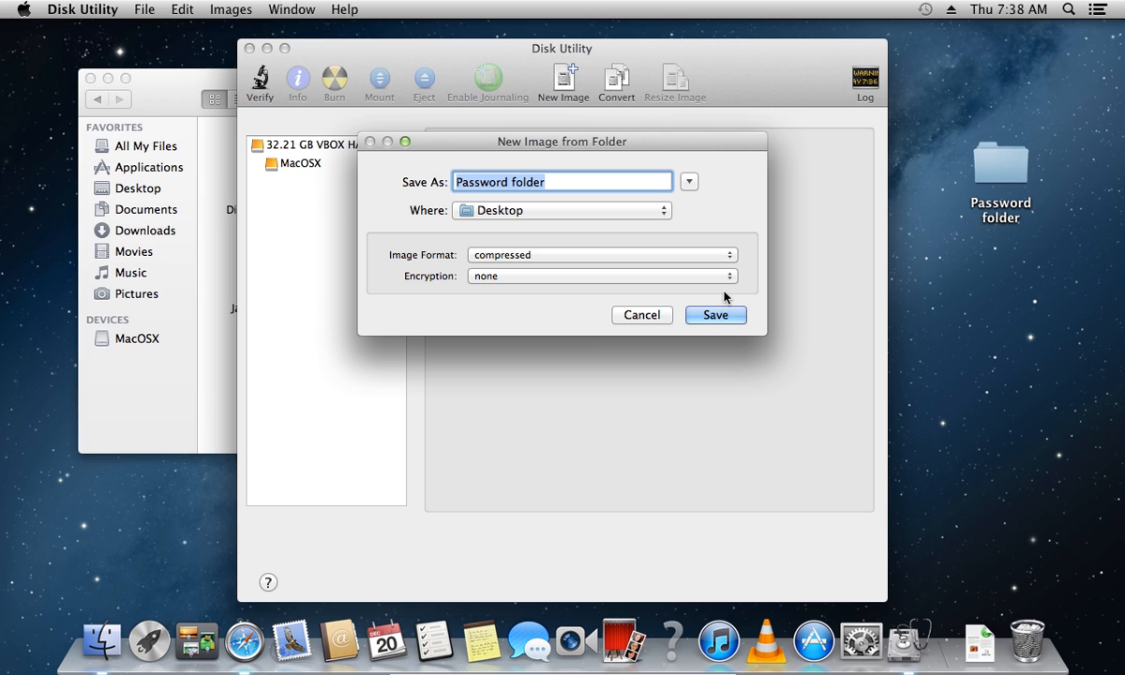
Choose 128-bit AES encryption for the image and save it to the Desktop.
left_click(601, 255)
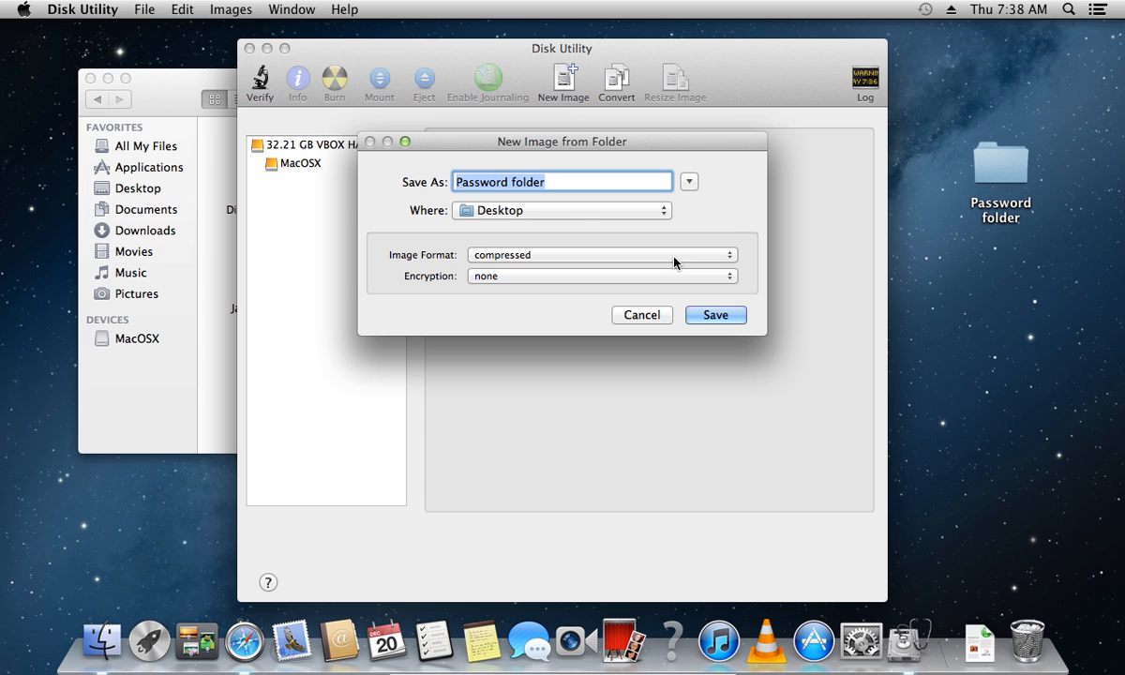
left_click(600, 276)
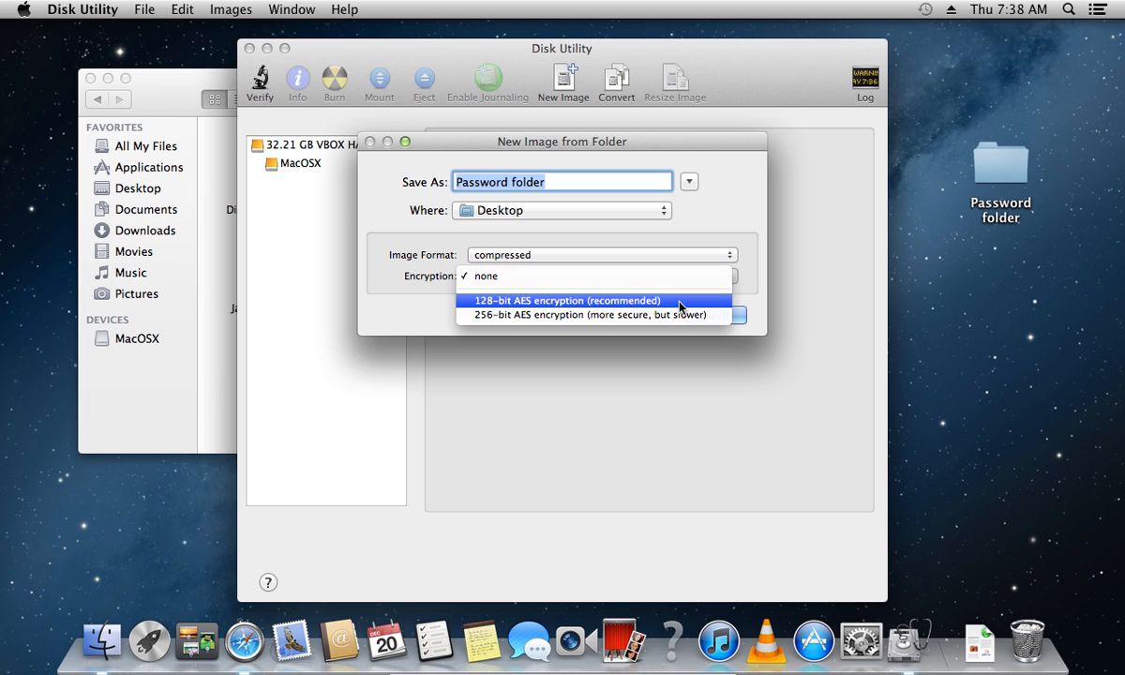
left_click(565, 300)
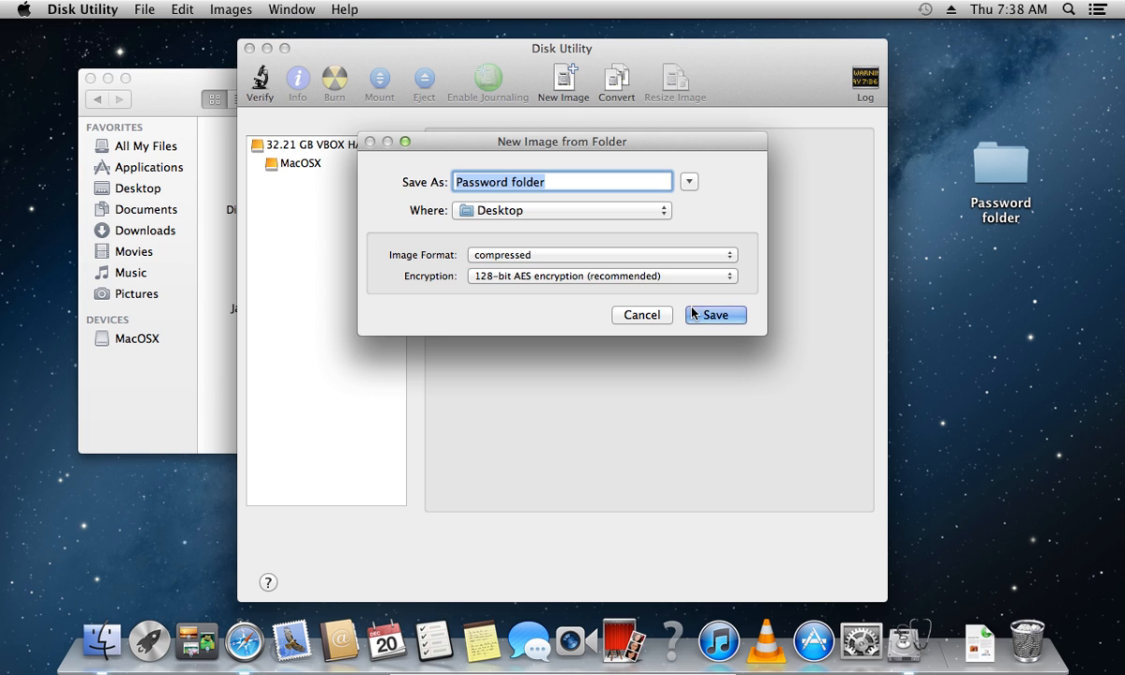
left_click(715, 315)
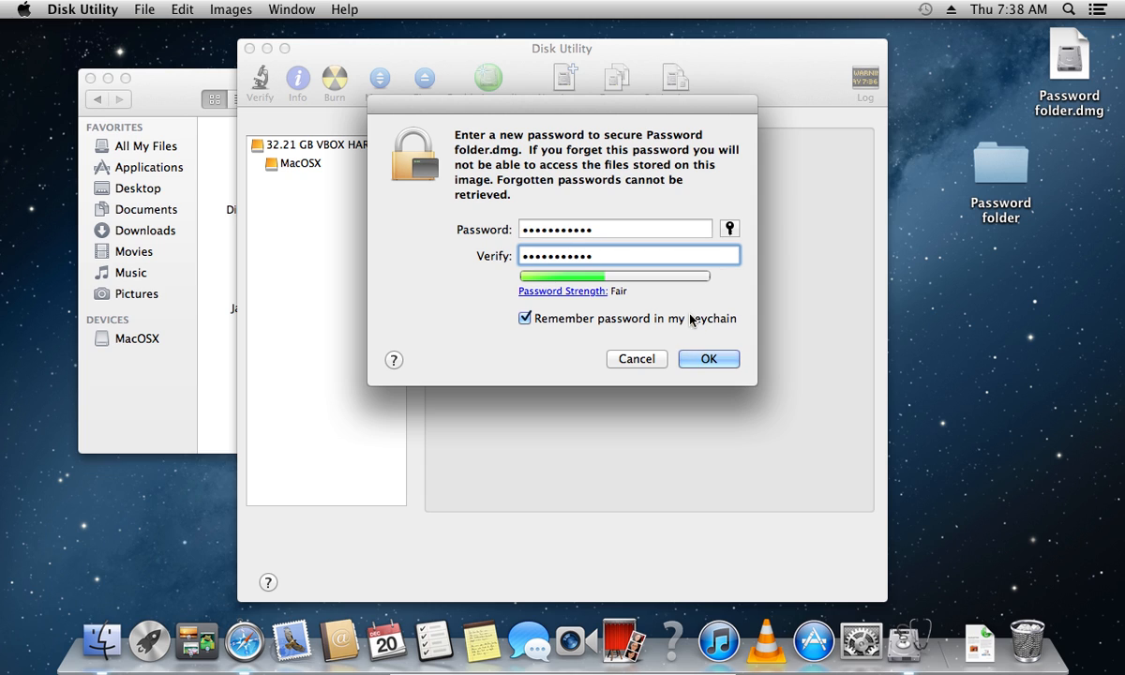
Confirm the password without keychain storage, creating Password folder.dmg, and minimize Disk Utility.
left_click(525, 319)
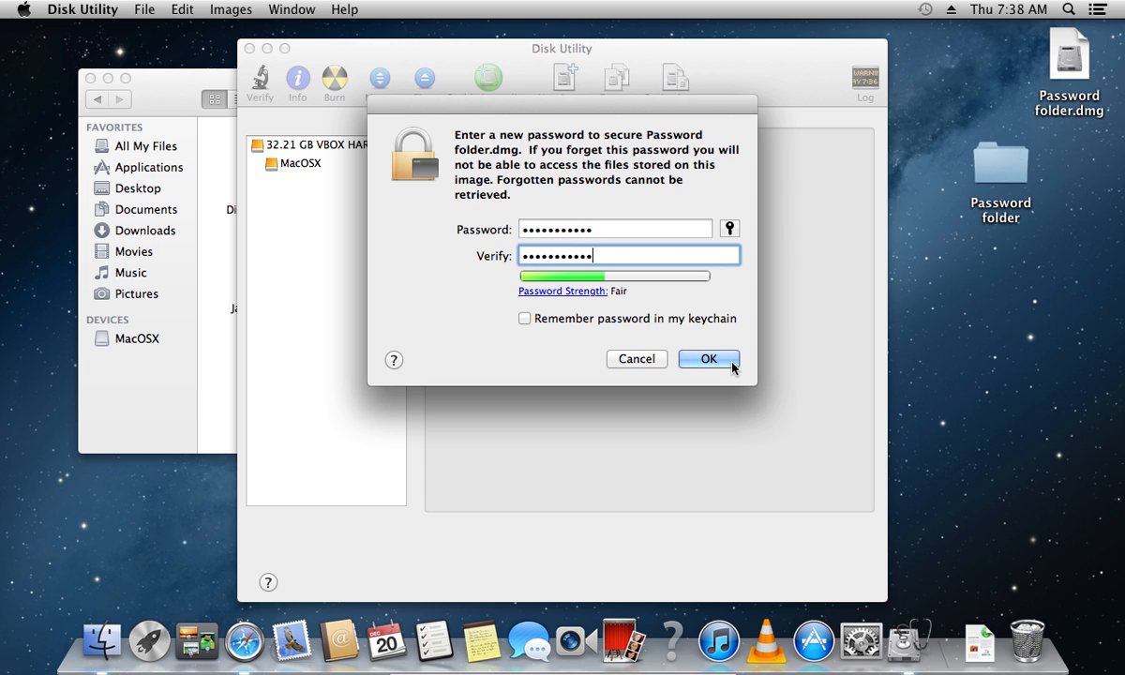
left_click(709, 360)
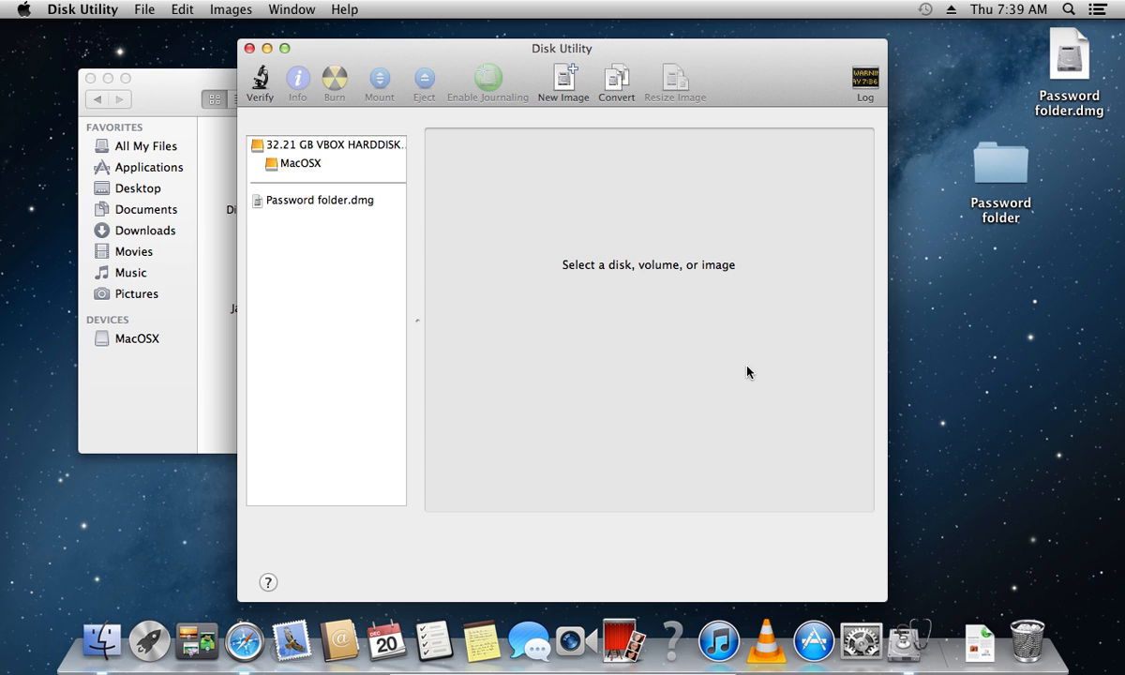
mouse_move(274, 54)
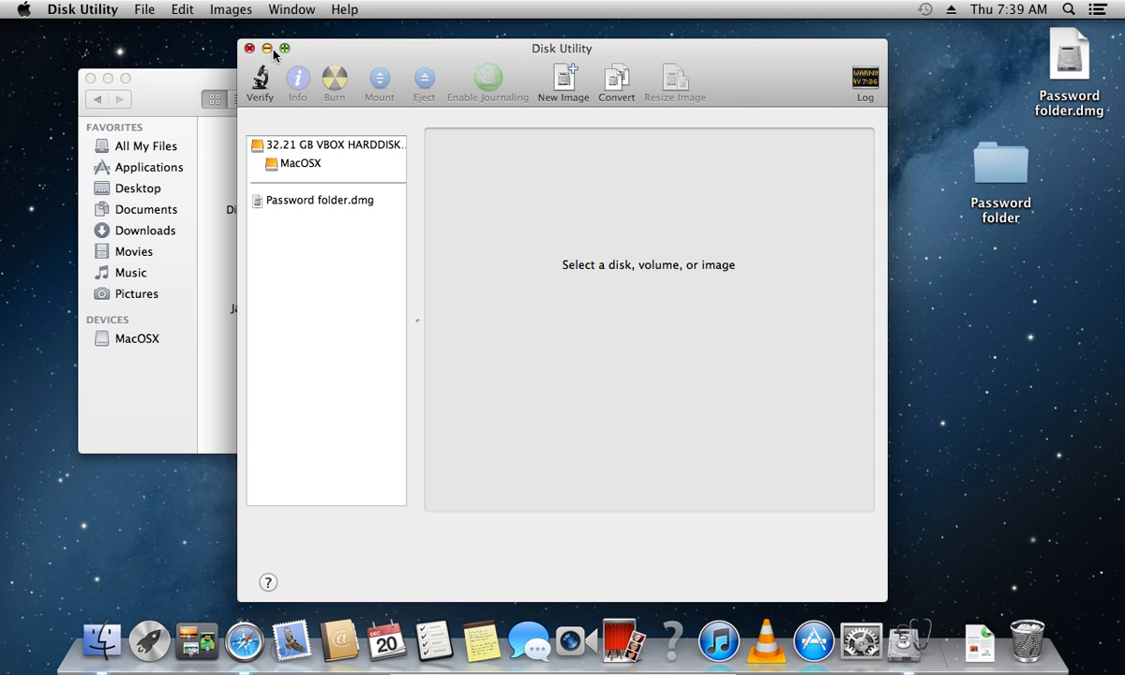
left_click(268, 49)
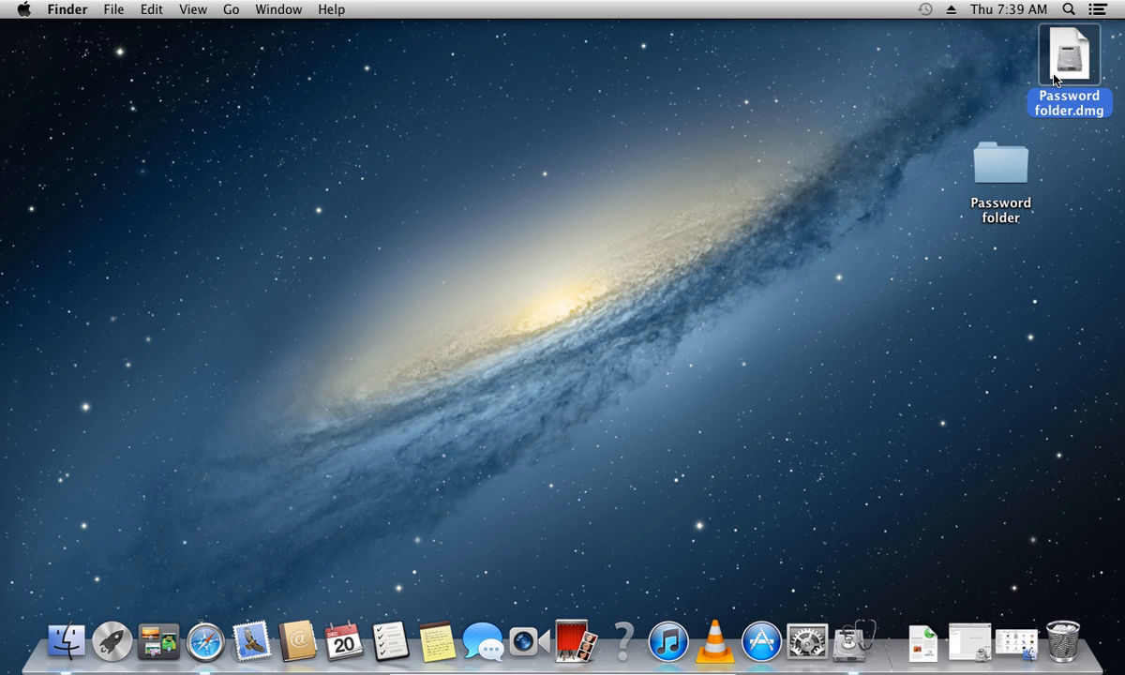
Mount Password folder.dmg from the desktop by submitting its password.
double_click(1068, 54)
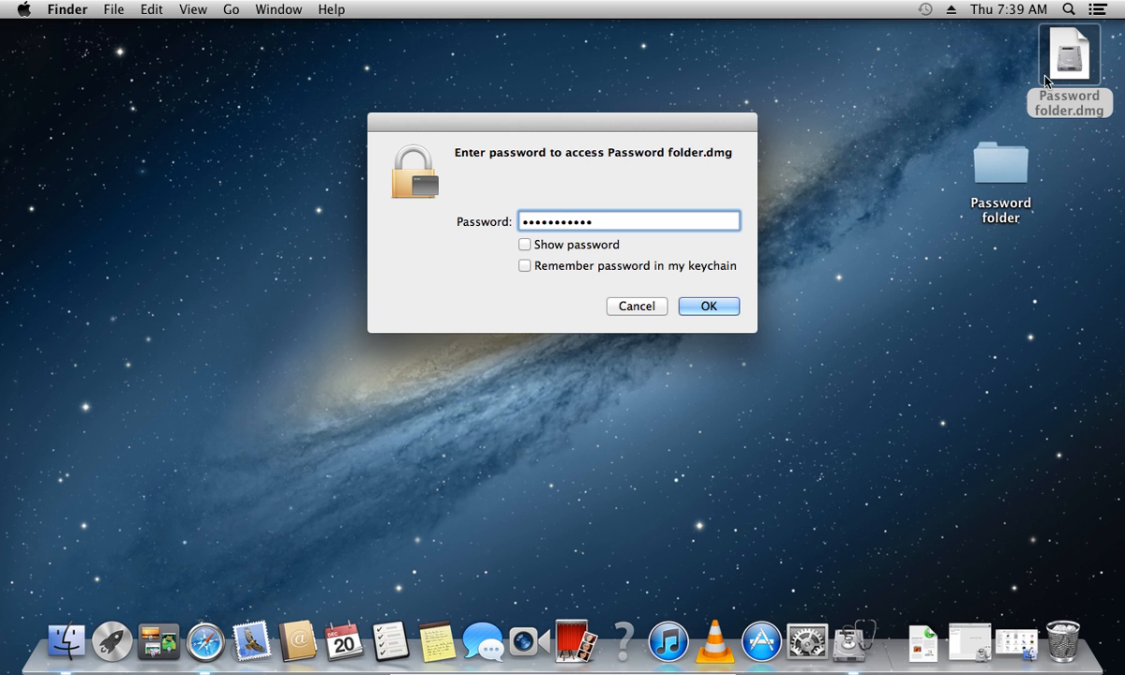
left_click(709, 306)
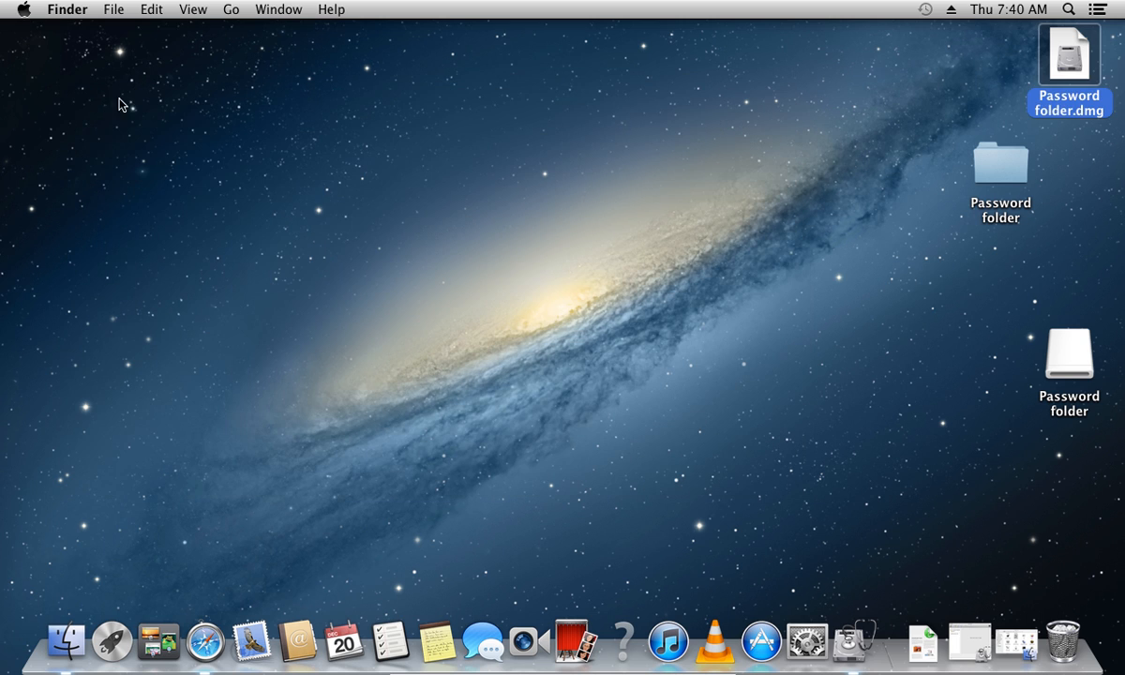
Hide Password folder.dmg's extension through Get Info so it shows as Password folder.
right_click(1069, 57)
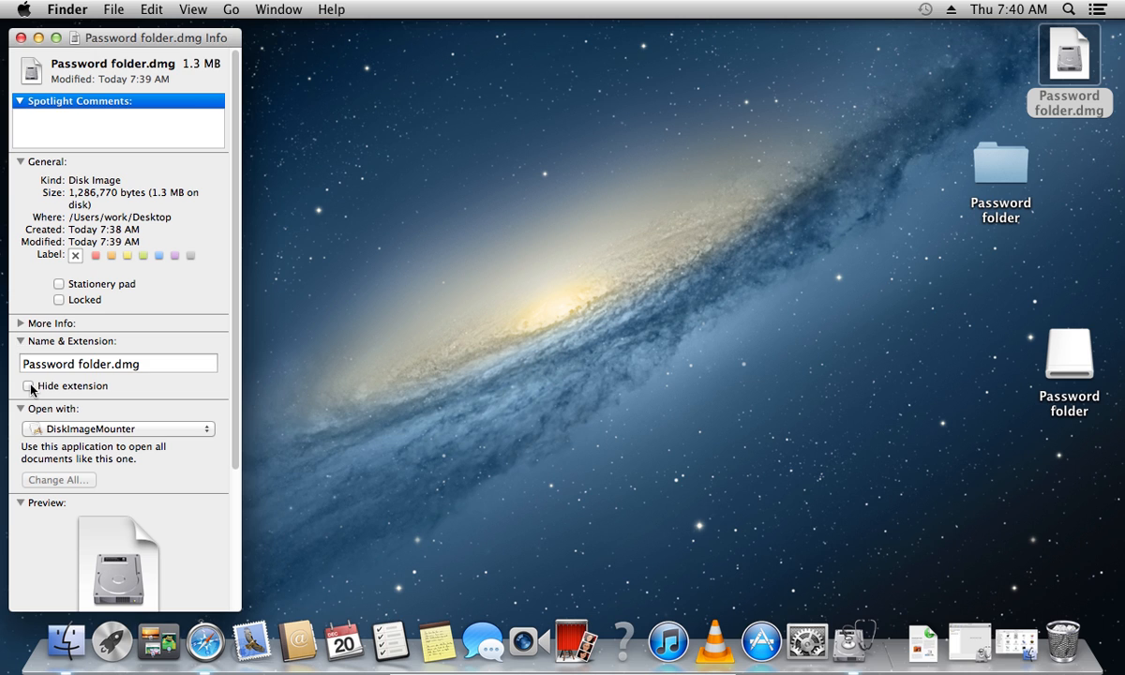
left_click(56, 386)
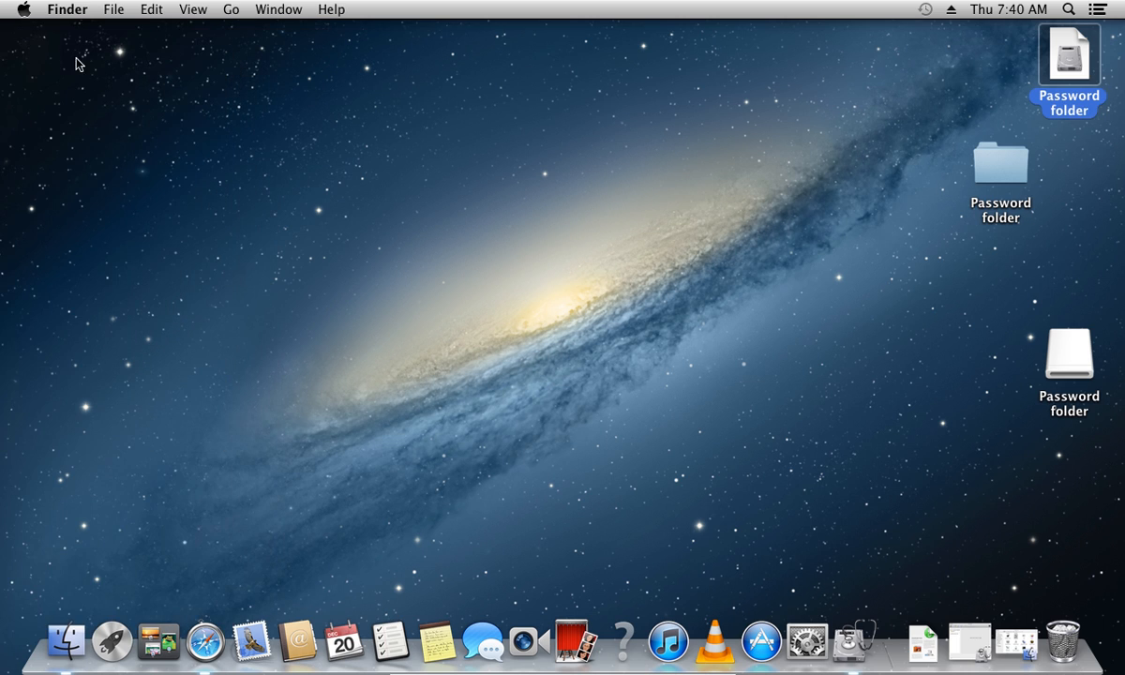
left_click(542, 308)
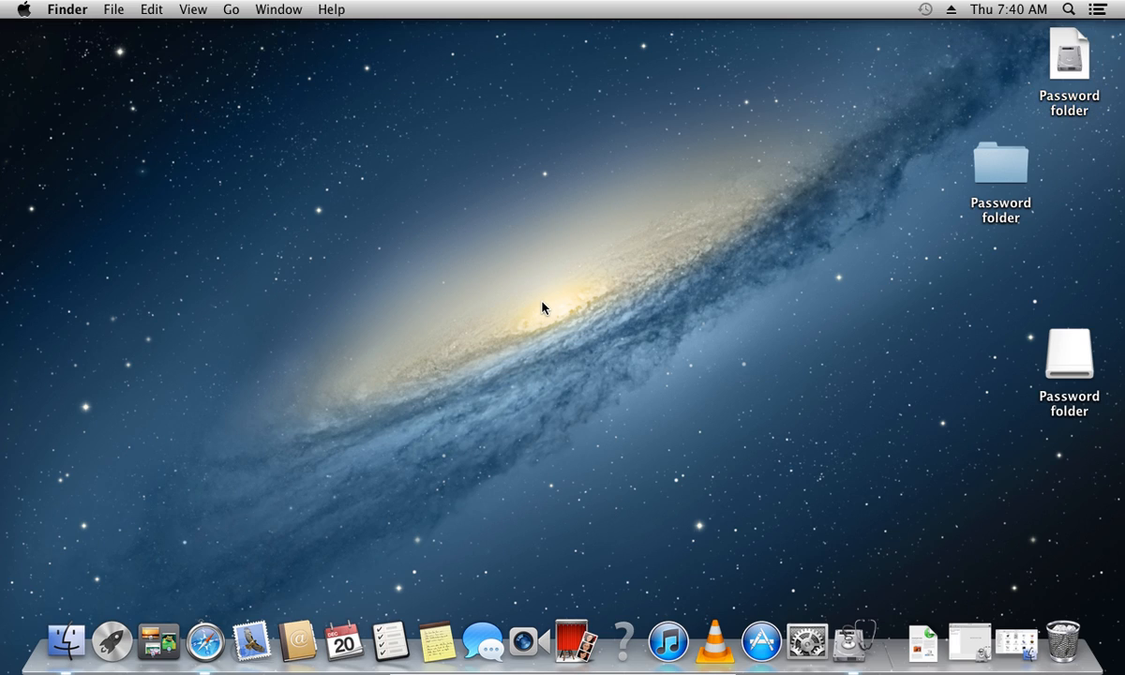